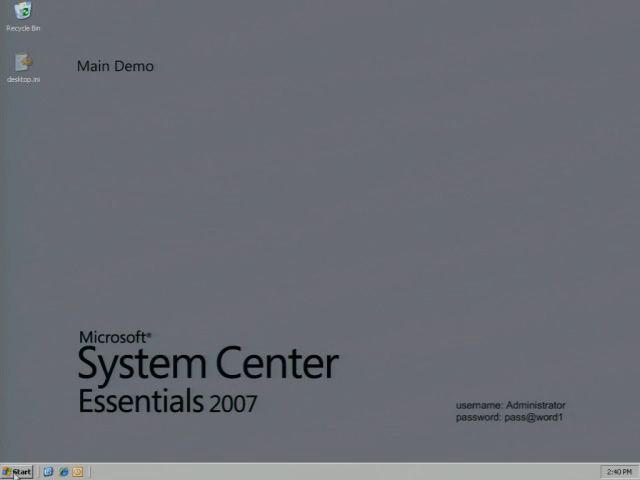
# Step: Launch the System Center Essentials 2007 Console from the Start menu
pyautogui.click(18, 471)
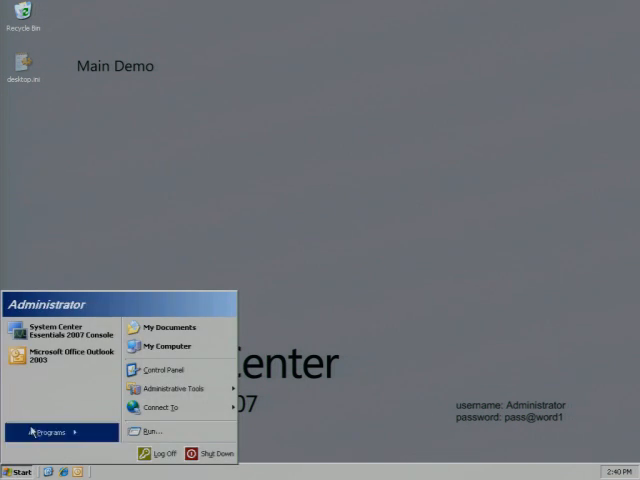
pyautogui.click(70, 333)
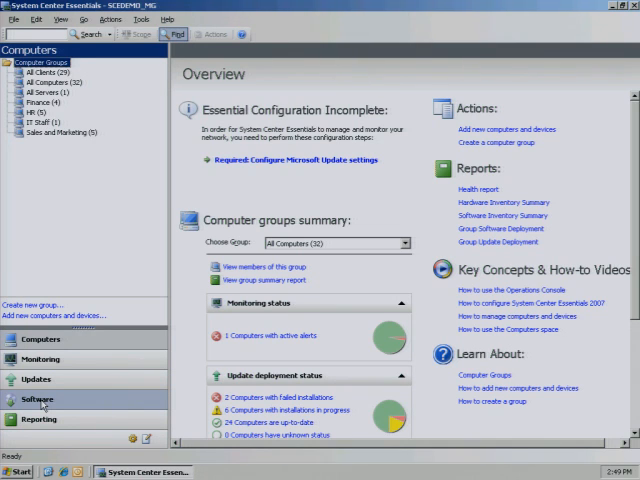
# Step: From the Software space, start the New Software Package Wizard
pyautogui.click(37, 399)
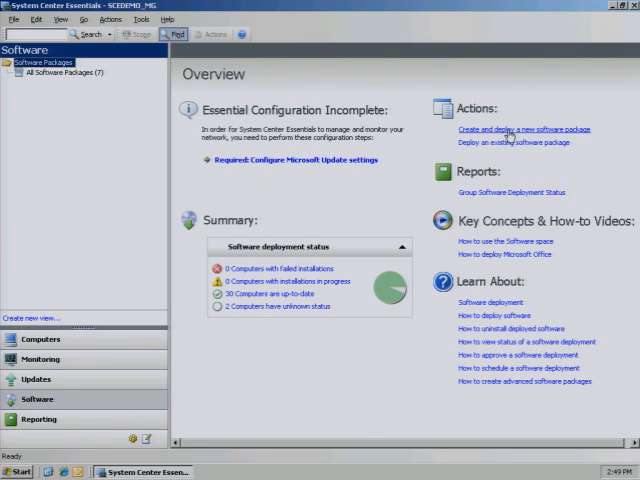
pyautogui.click(511, 129)
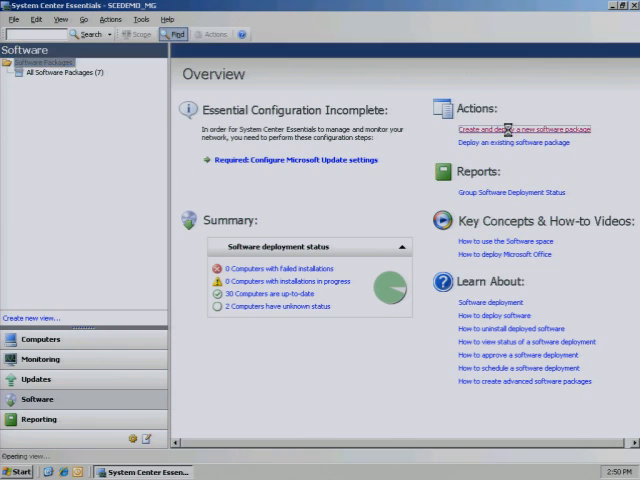
pyautogui.click(512, 128)
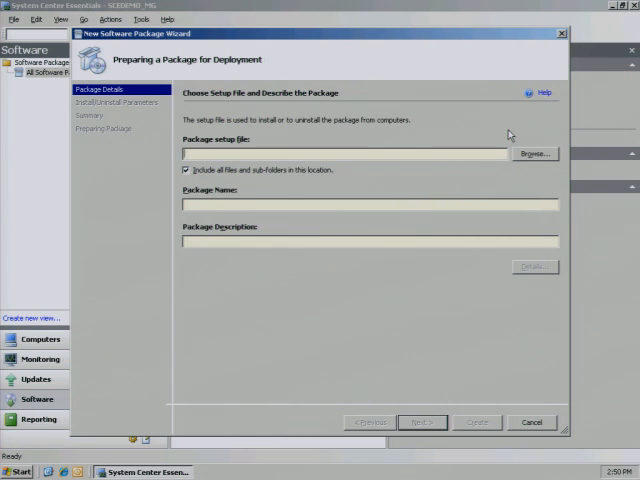
# Step: Browse to My Documents and choose WindowsDefender.msi as the setup file
pyautogui.click(534, 153)
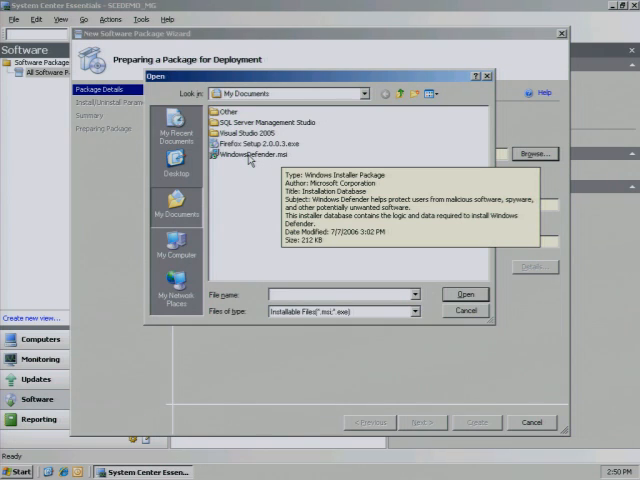
pyautogui.click(252, 155)
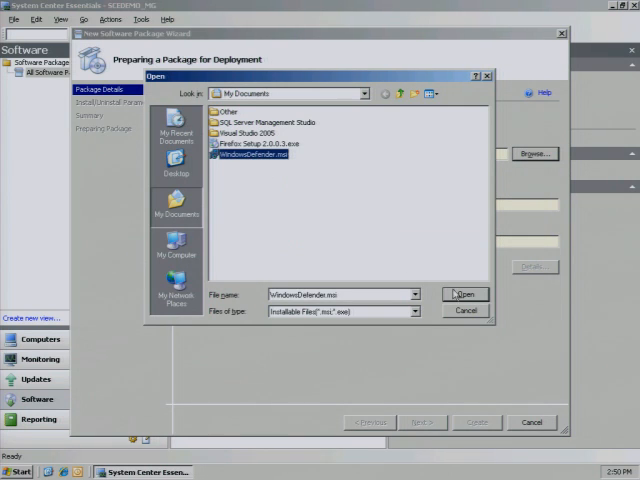
pyautogui.click(465, 293)
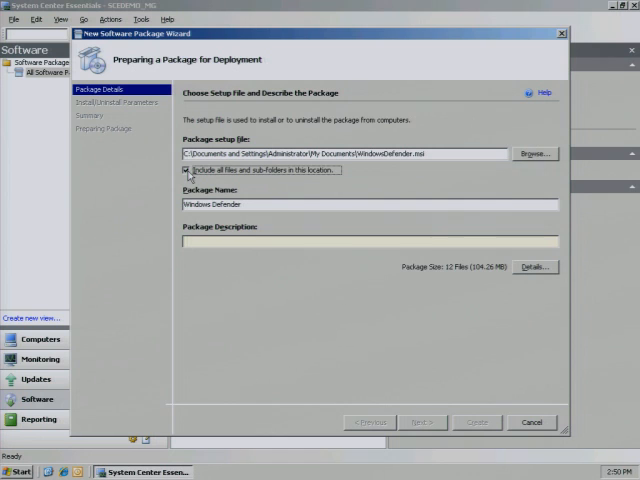
# Step: Exclude sub-folders, describe the package as anti-spyware, and advance to installation properties
pyautogui.click(185, 170)
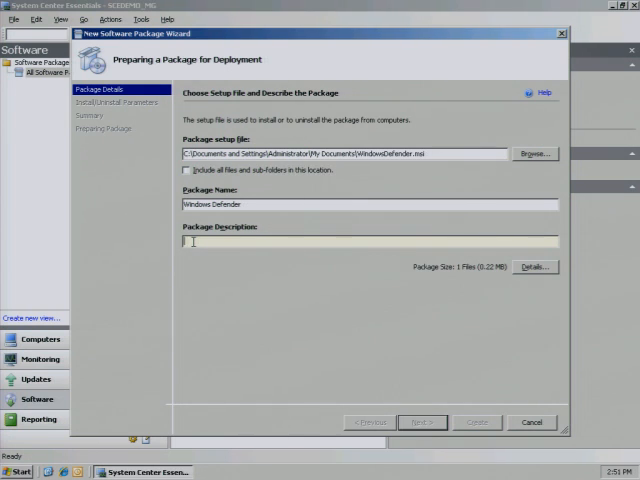
pyautogui.write('ani')
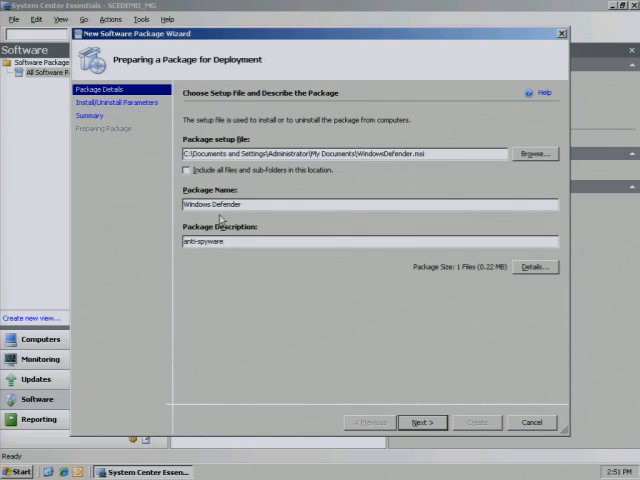
pyautogui.click(422, 422)
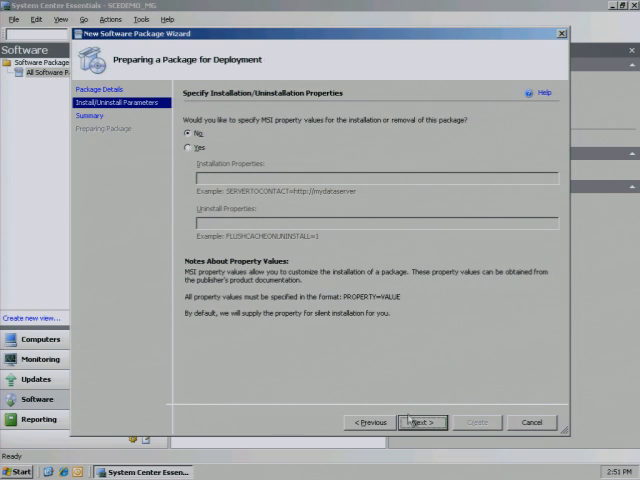
# Step: Keep No for MSI property values and create the Windows Defender package
pyautogui.click(421, 422)
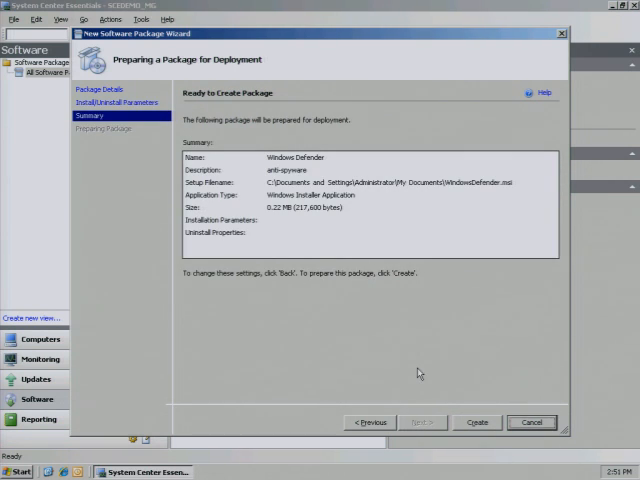
pyautogui.moveTo(312, 235)
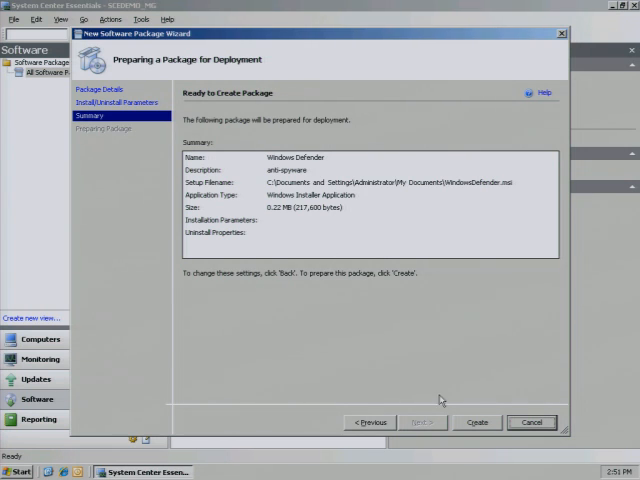
pyautogui.click(476, 422)
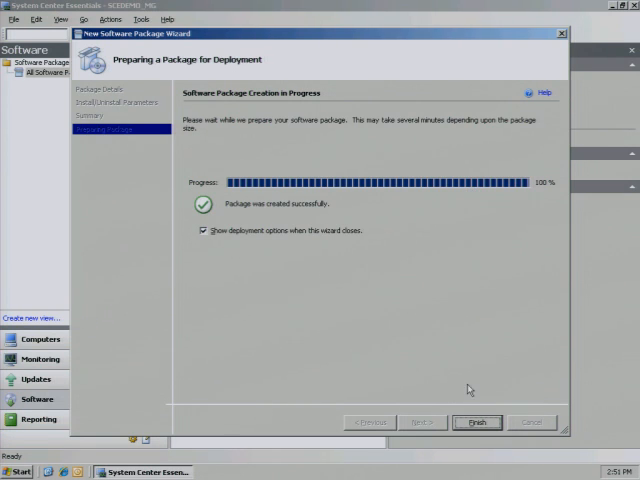
# Step: Finish the wizard and tick the Finance (4) group for approval
pyautogui.click(477, 422)
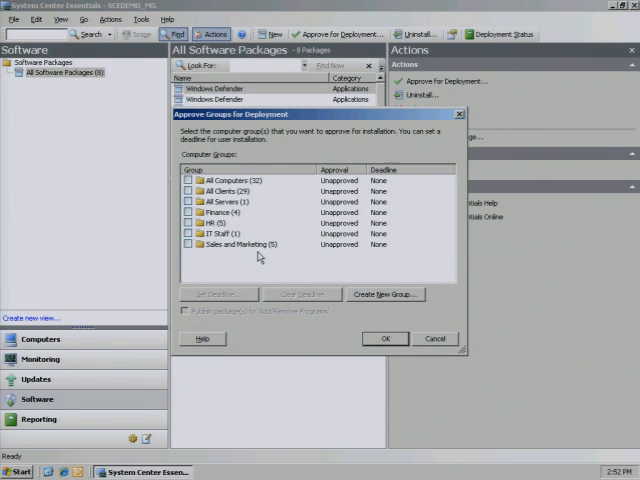
pyautogui.moveTo(365, 303)
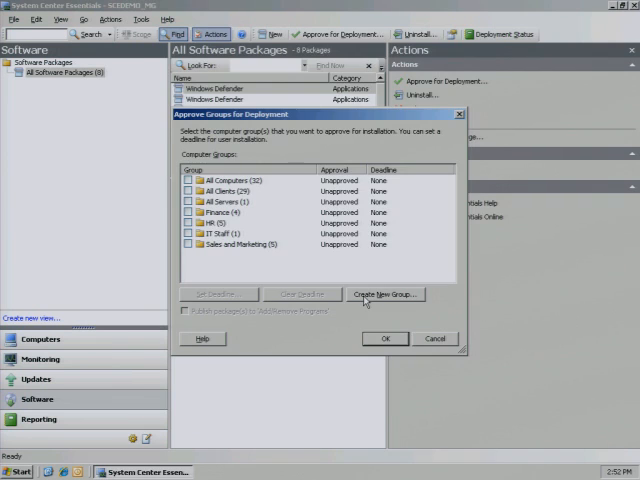
pyautogui.click(386, 294)
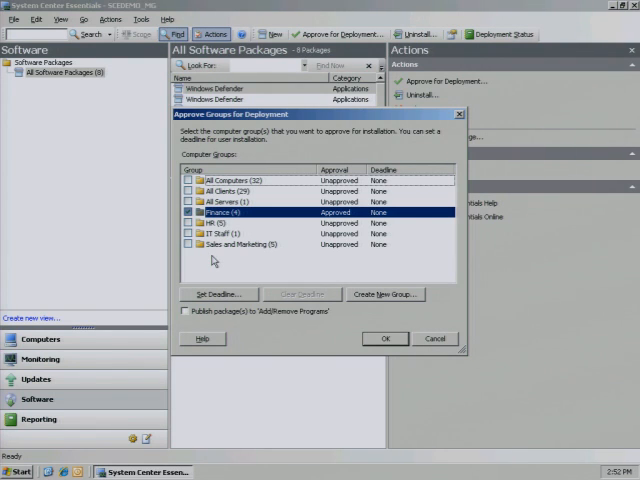
pyautogui.moveTo(221, 300)
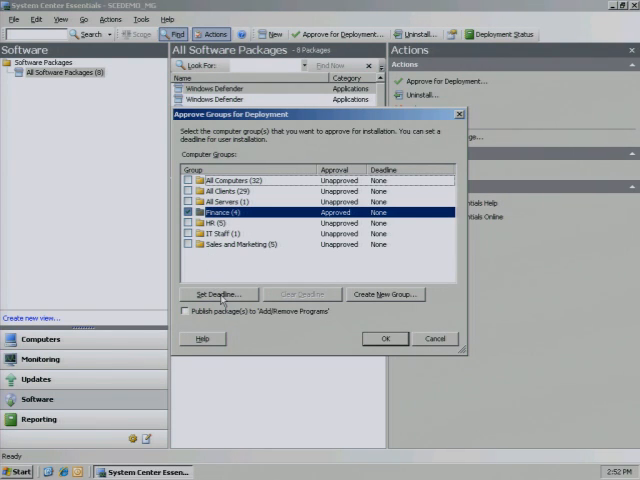
# Step: Set the Finance deadline to 3/30/2009 9:52 PM and apply the approvals
pyautogui.click(216, 293)
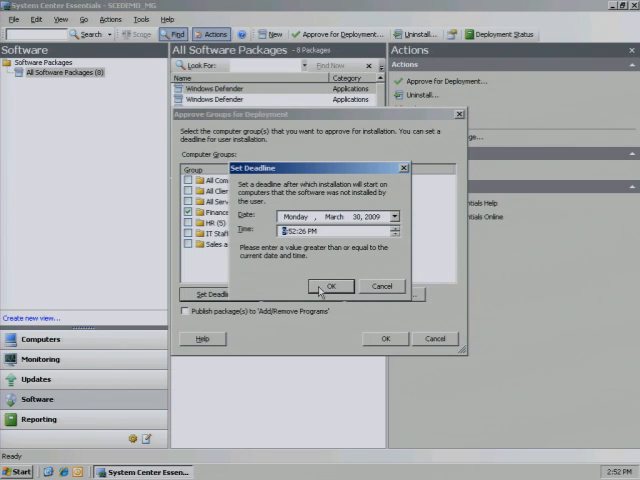
pyautogui.click(331, 286)
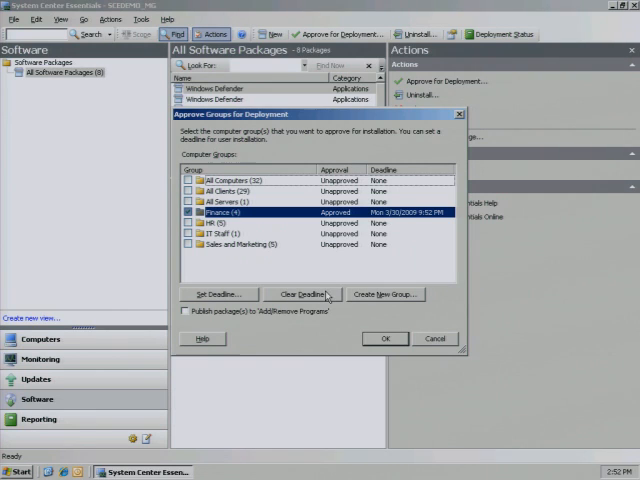
pyautogui.moveTo(338, 321)
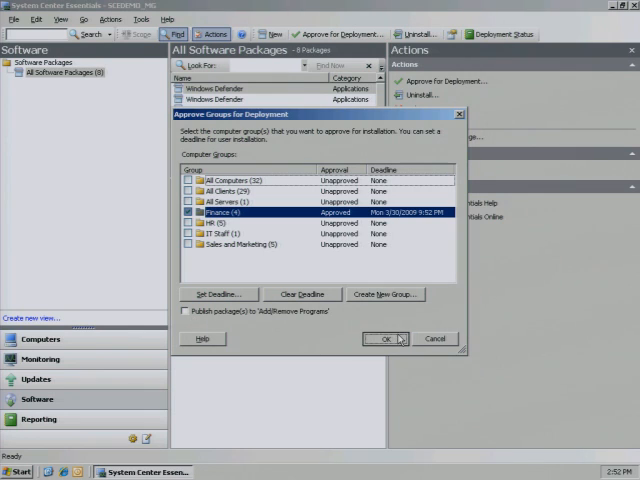
pyautogui.click(385, 338)
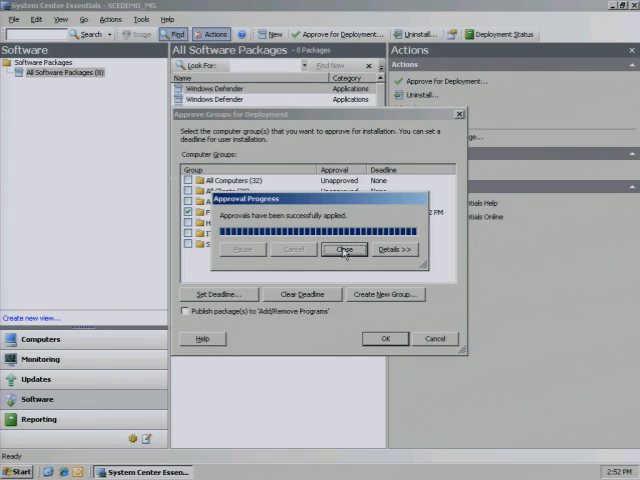
# Step: Close the Approval Progress dialog to return to the package list
pyautogui.click(344, 249)
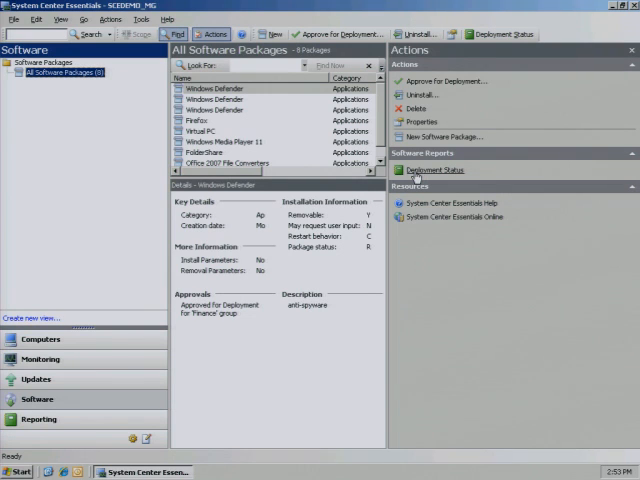
# Step: Open the Deployment Status report under Software Reports for Windows Defender
pyautogui.click(434, 170)
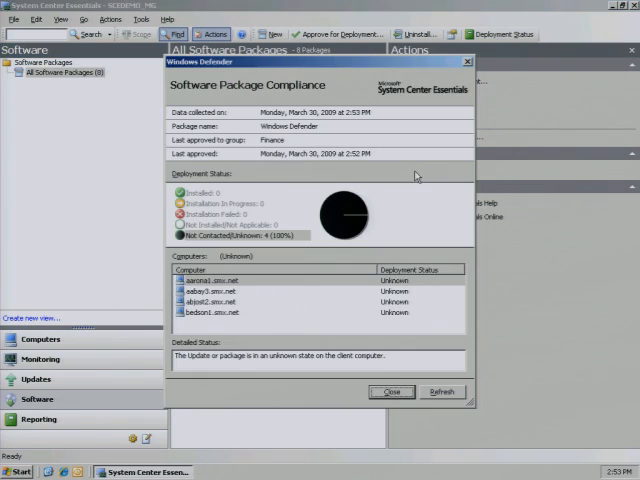
pyautogui.moveTo(418, 208)
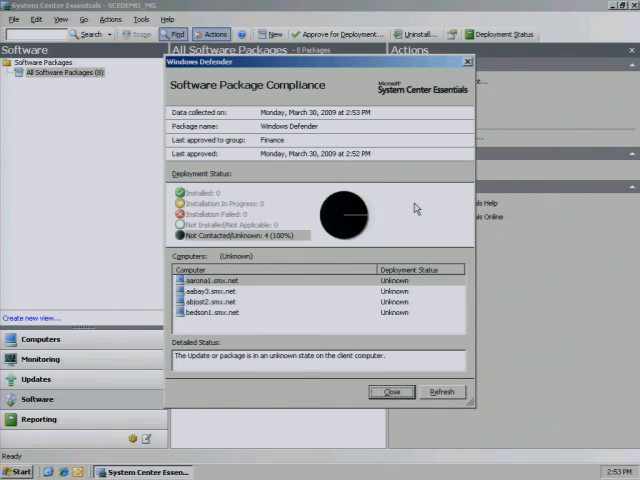